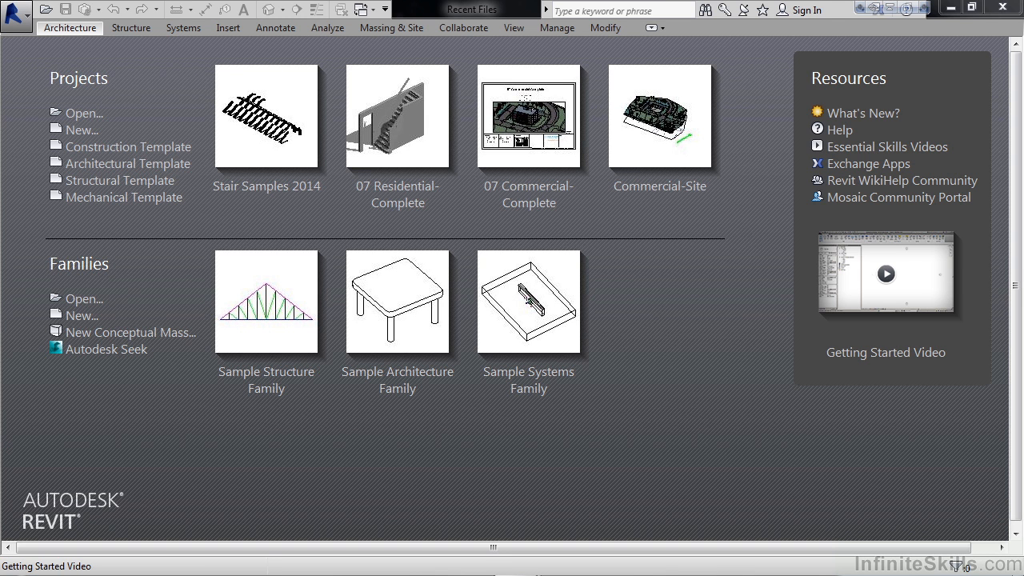
mouse_move(1016, 352)
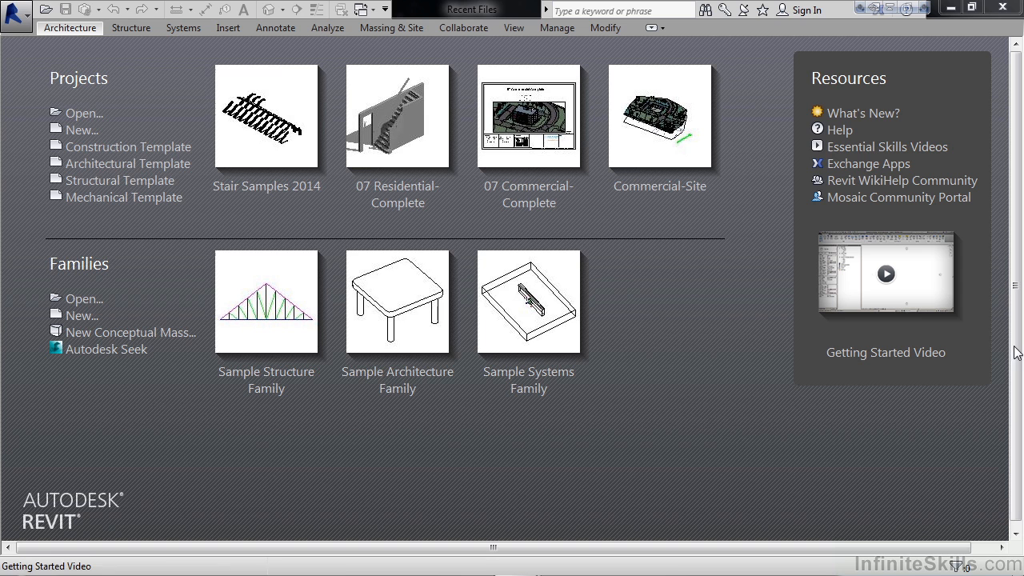
mouse_move(134, 173)
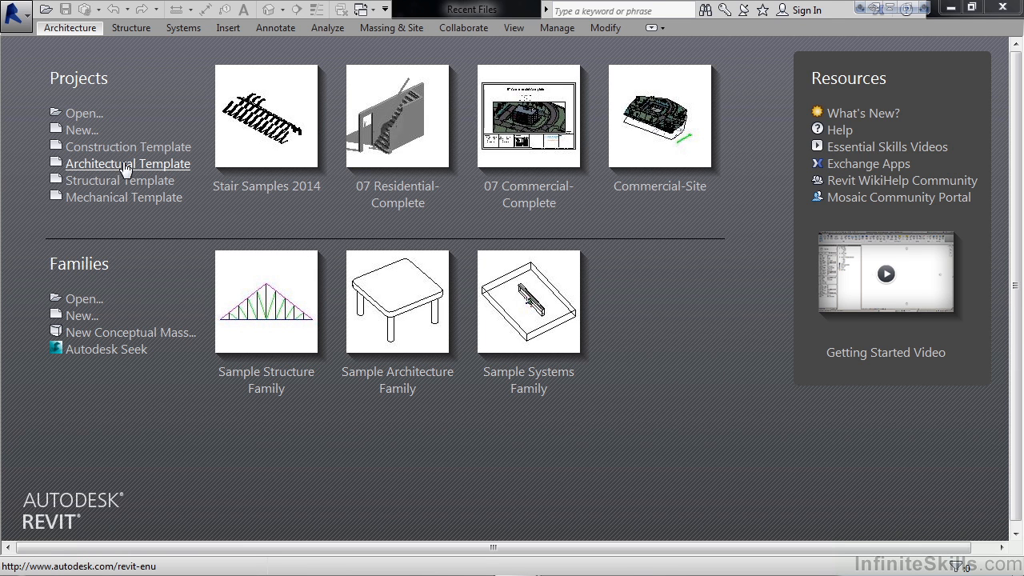
Create a new project from the Architectural Template via the Application menu
click(18, 18)
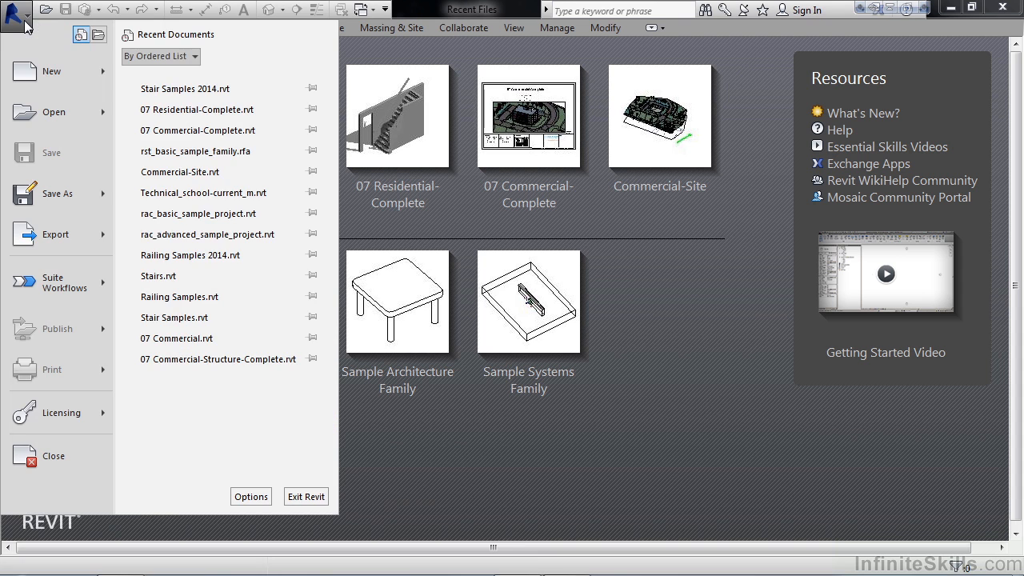
click(51, 71)
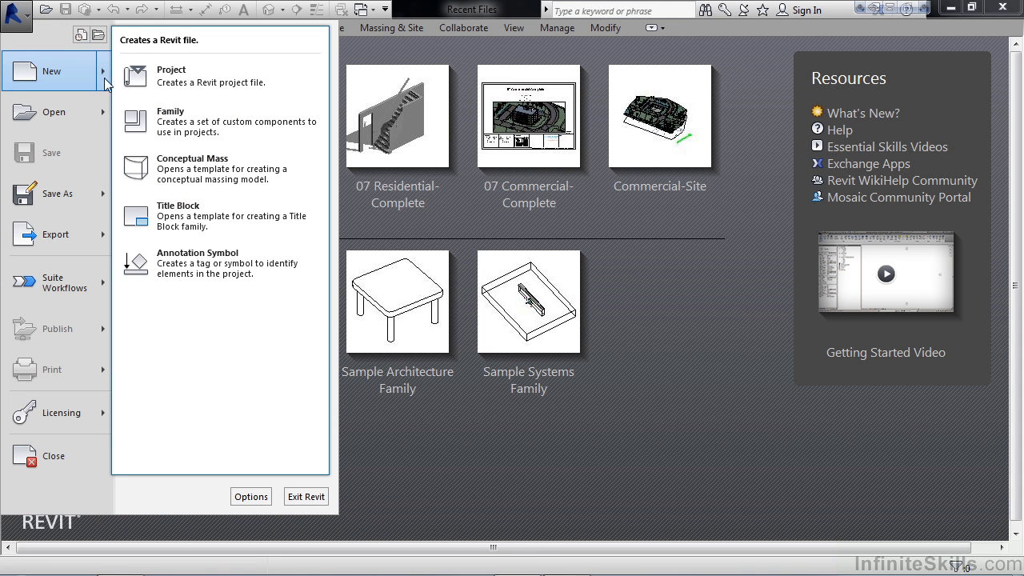
click(171, 70)
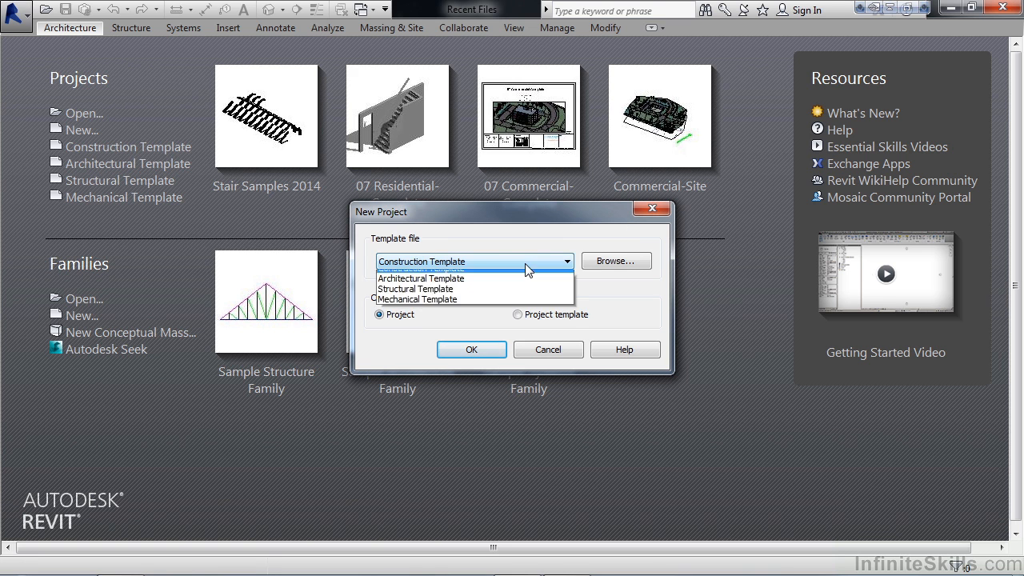
click(420, 279)
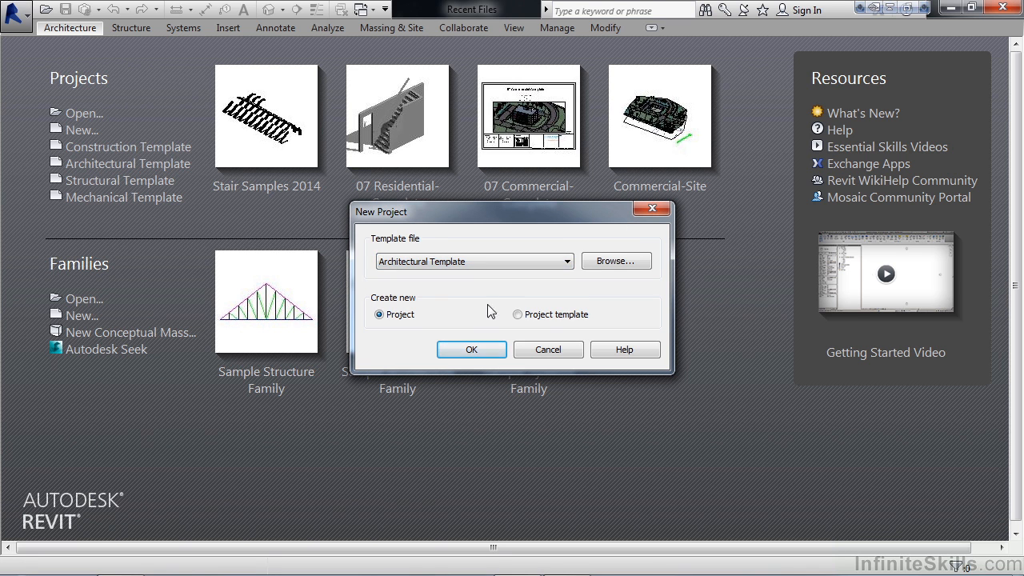
click(471, 349)
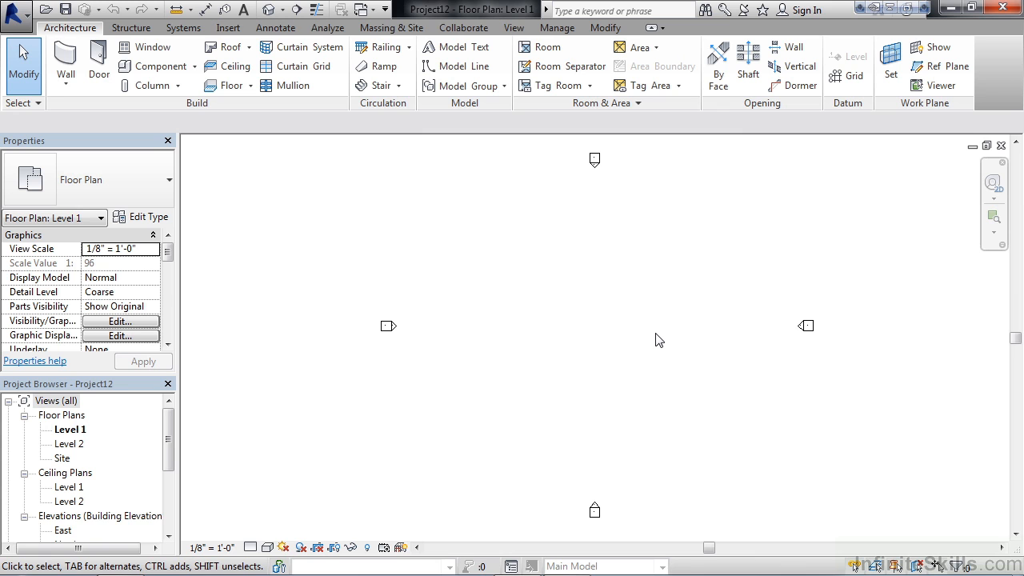
mouse_move(692, 269)
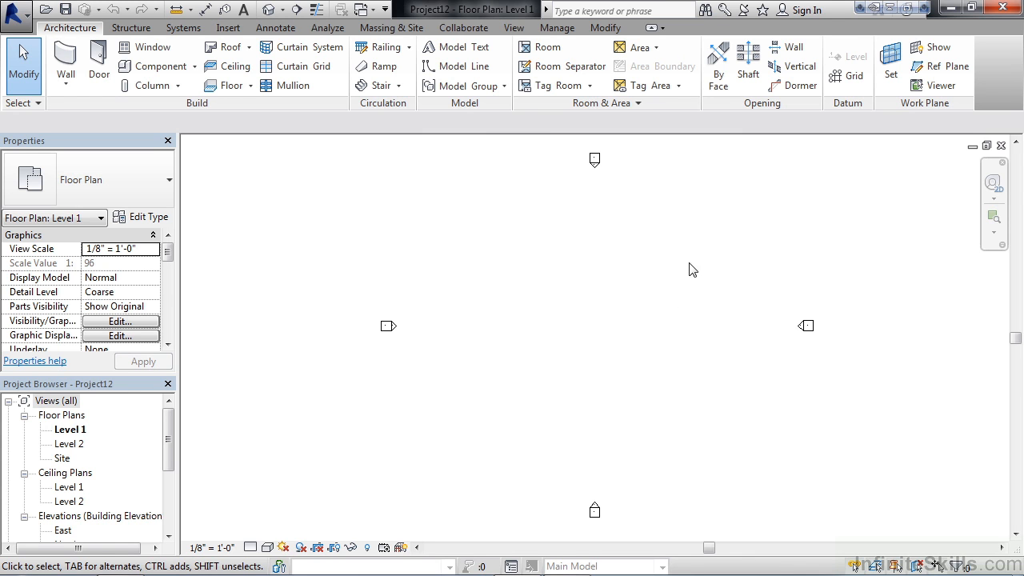
mouse_move(384, 162)
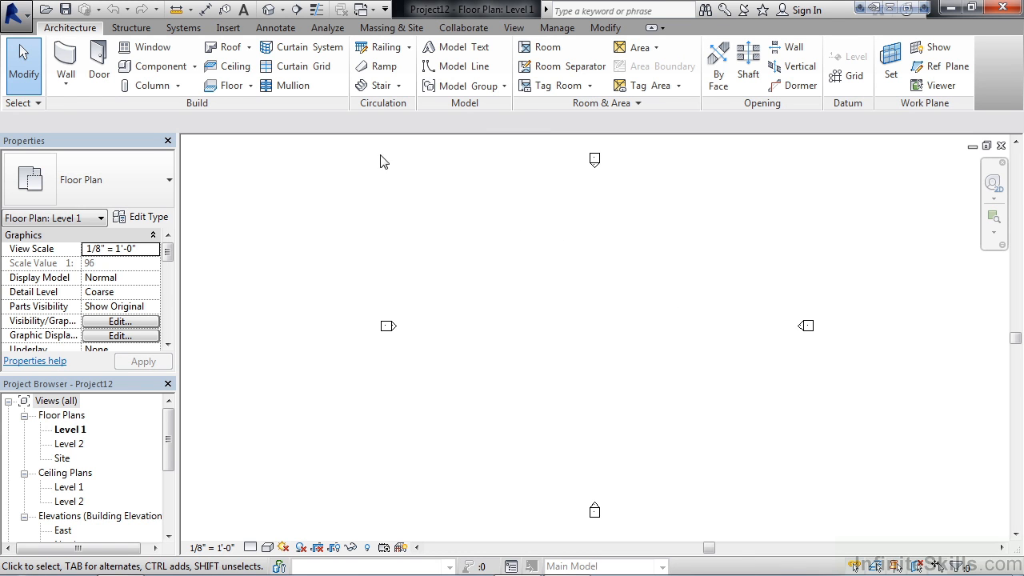
mouse_move(377, 86)
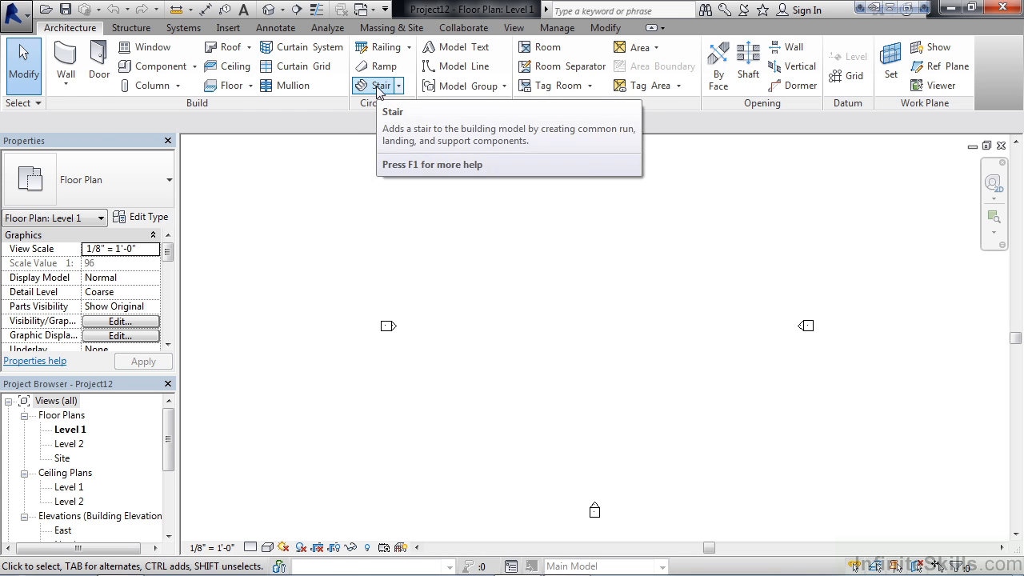
Start the Stair by Component command from the Architecture ribbon
click(371, 86)
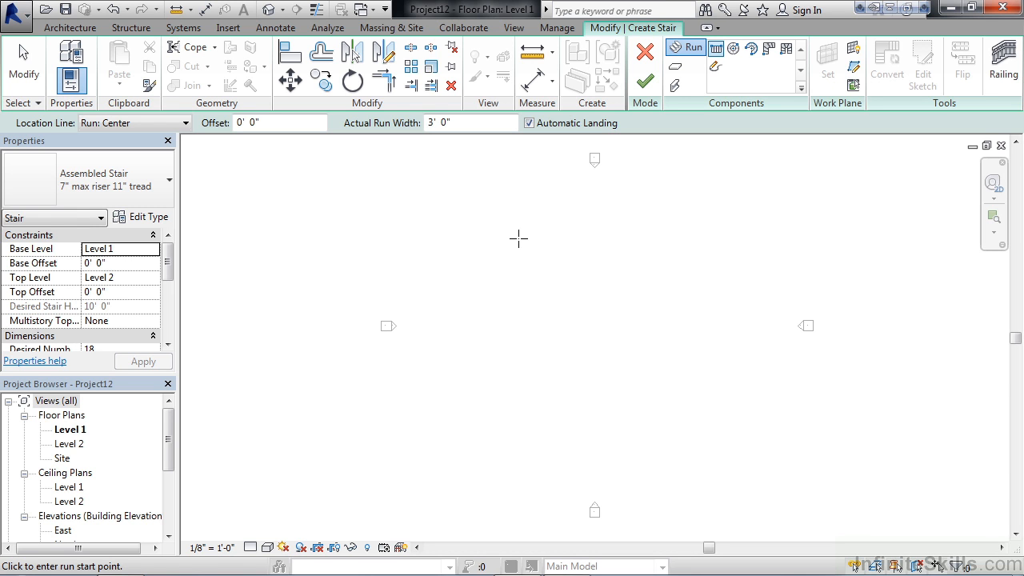
mouse_move(516, 233)
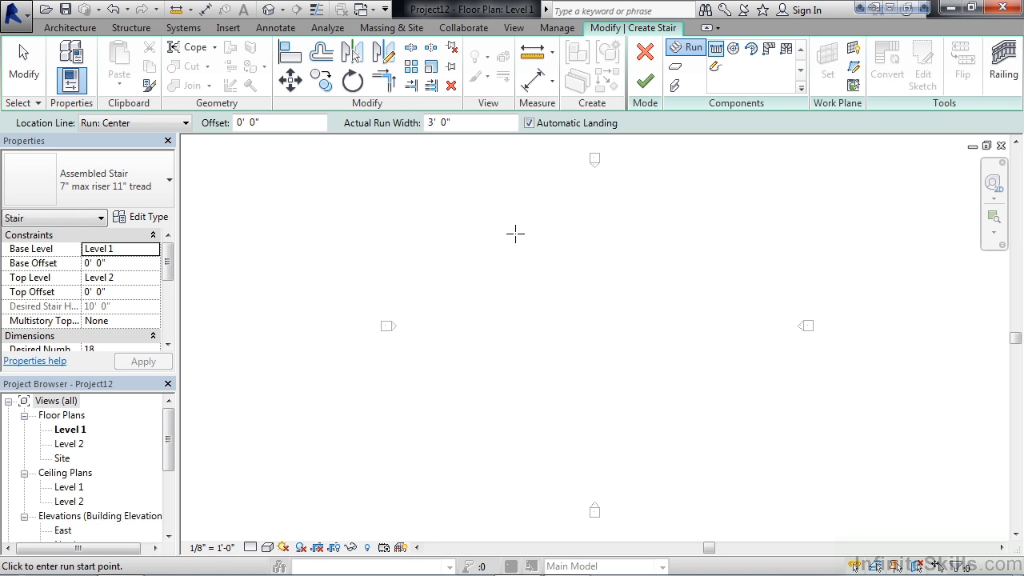
mouse_move(269, 227)
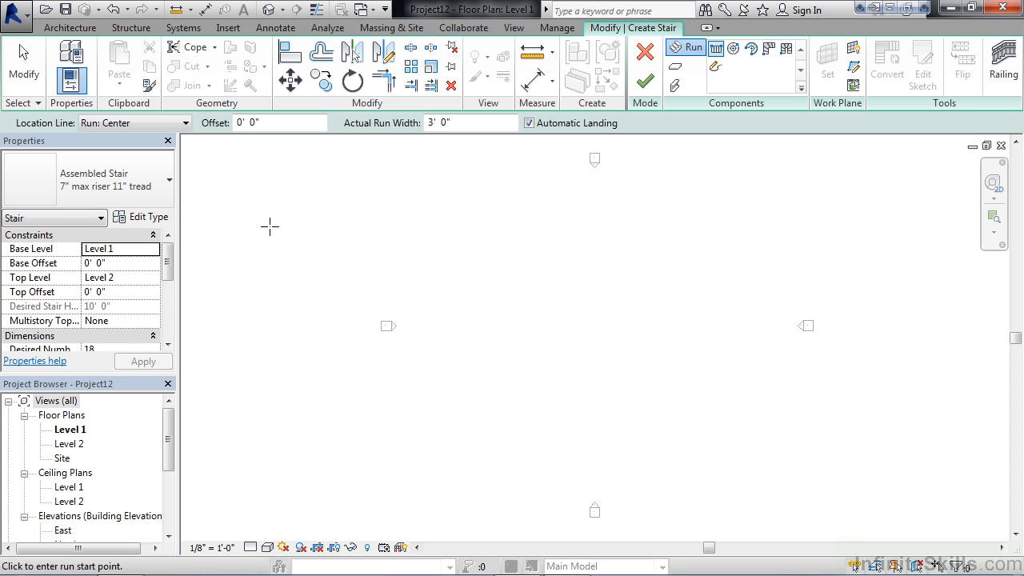
mouse_move(258, 230)
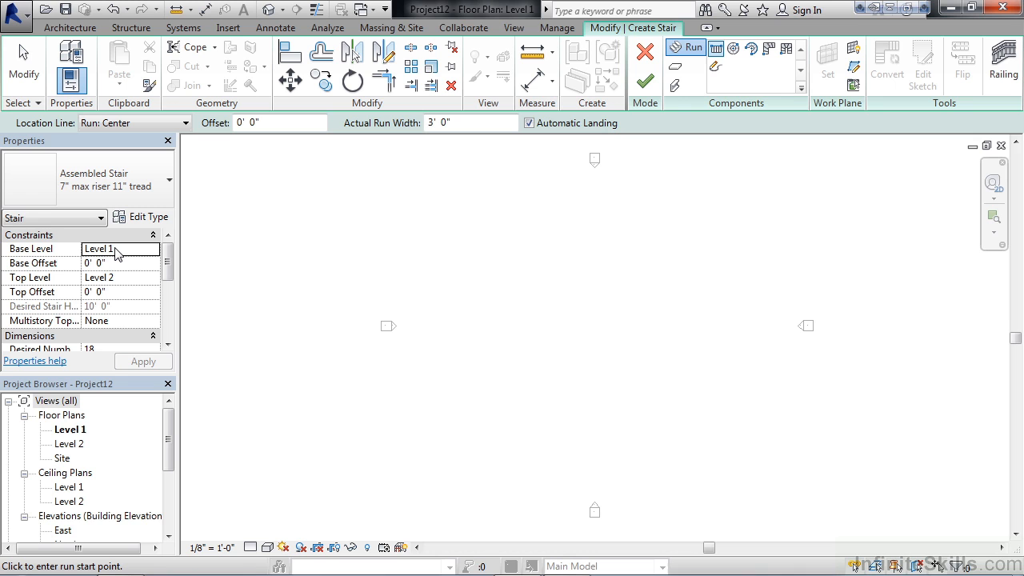
mouse_move(118, 282)
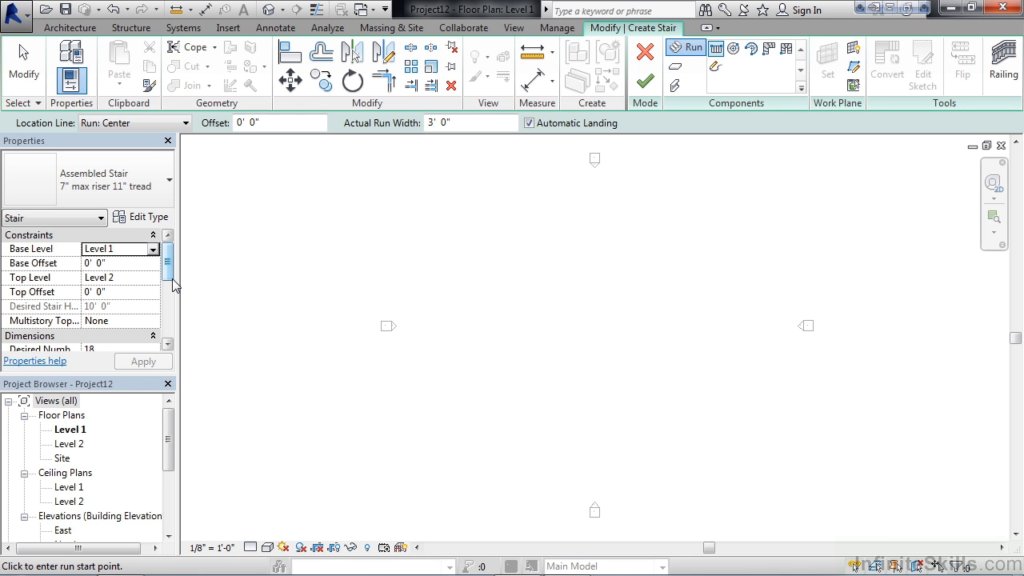
mouse_move(167, 279)
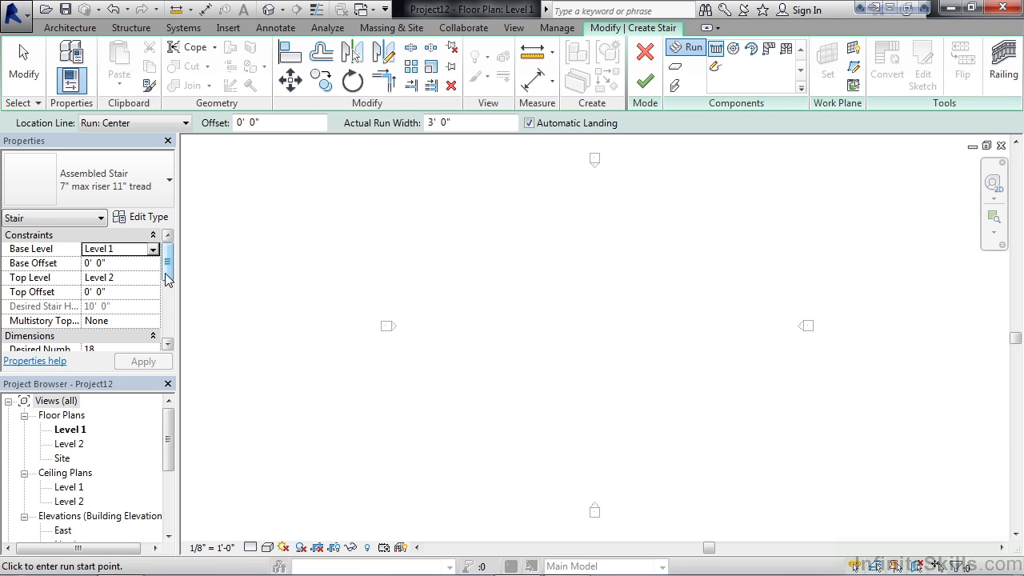
scroll(down, 3)
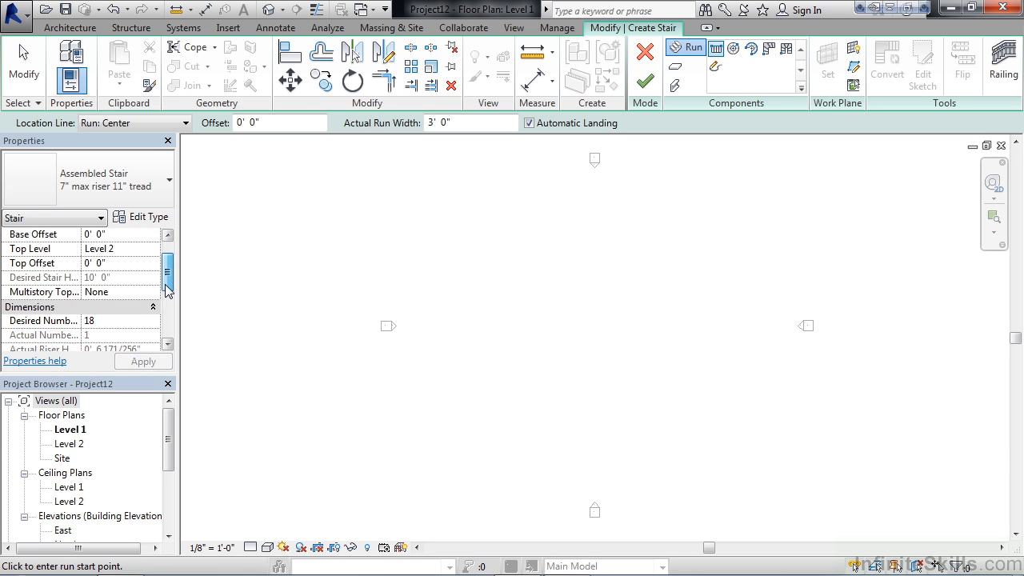
scroll(down, 3)
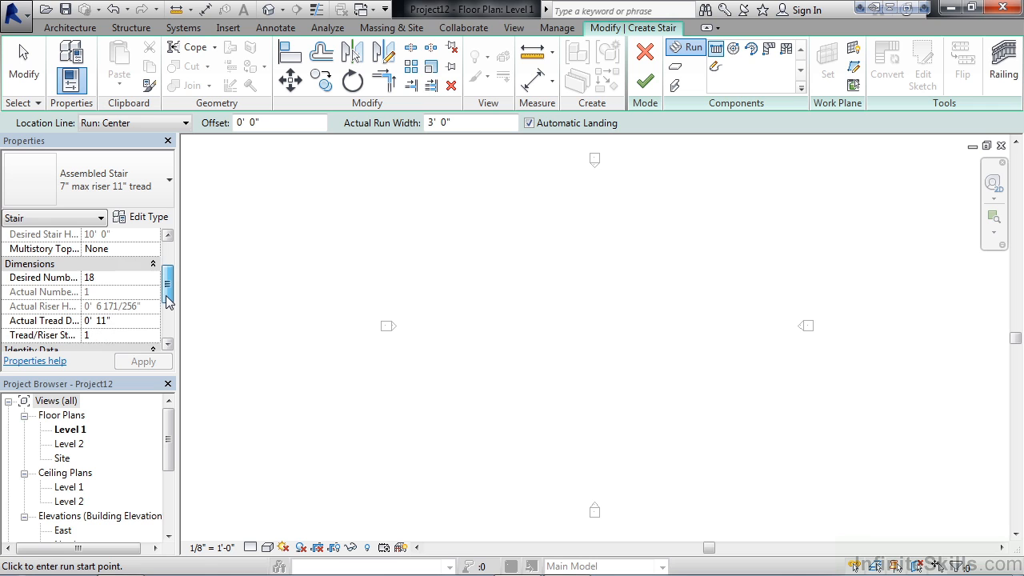
mouse_move(168, 305)
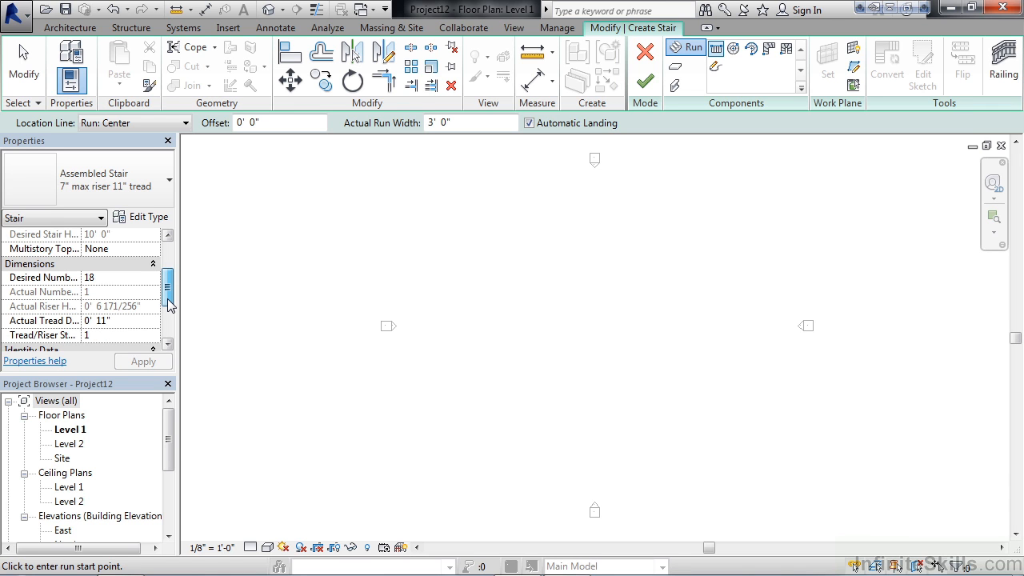
scroll(down, 3)
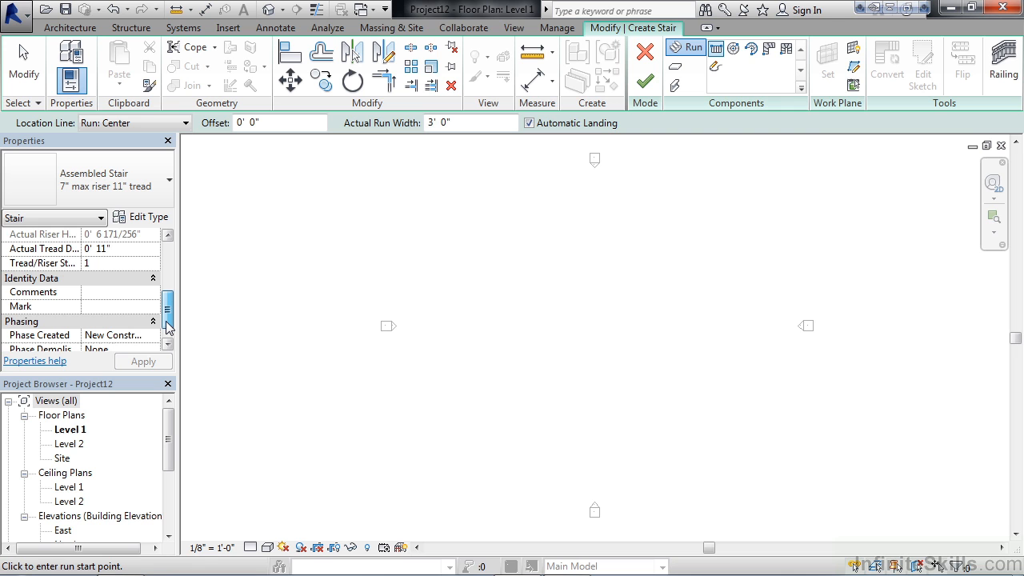
scroll(down, 3)
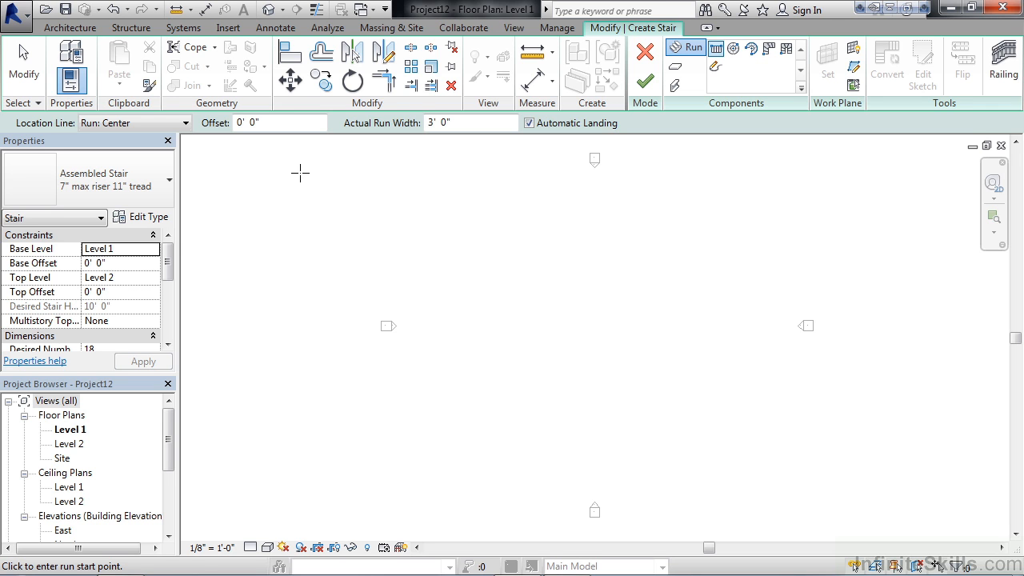
mouse_move(134, 186)
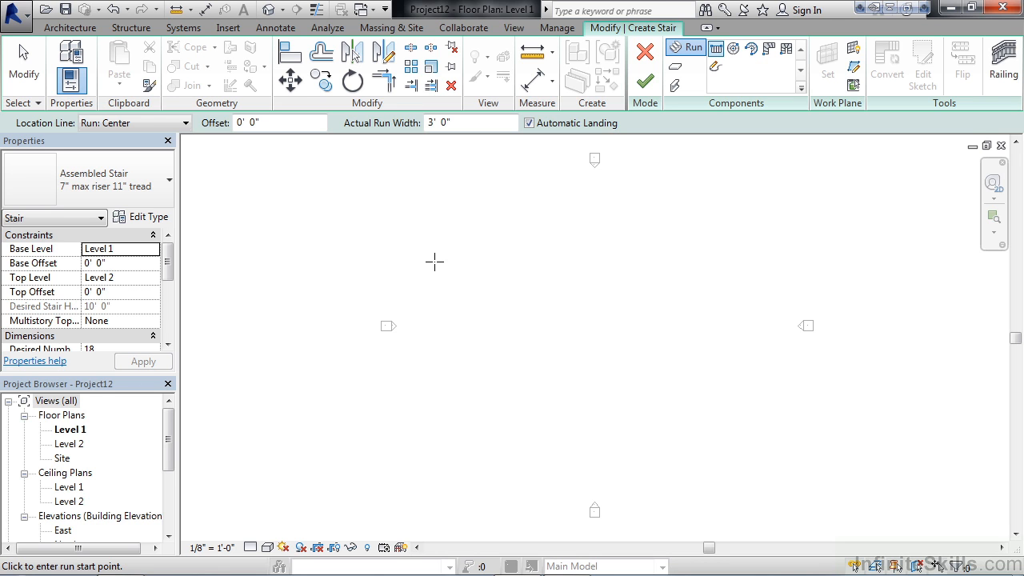
mouse_move(233, 394)
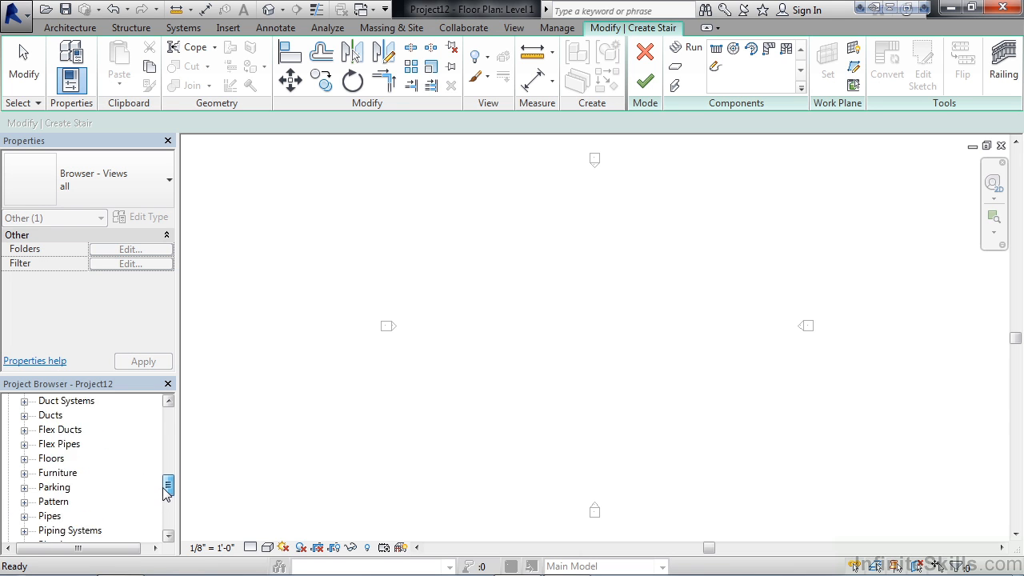
Expand the Stairs family category and the Non-Monolithic Run family in the Project Browser
scroll(down, 3)
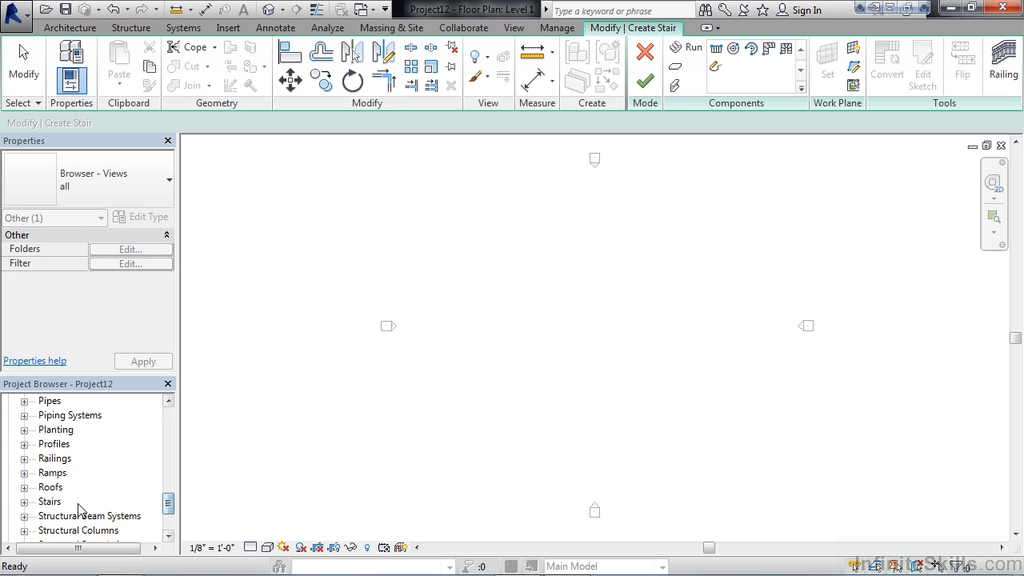
click(23, 499)
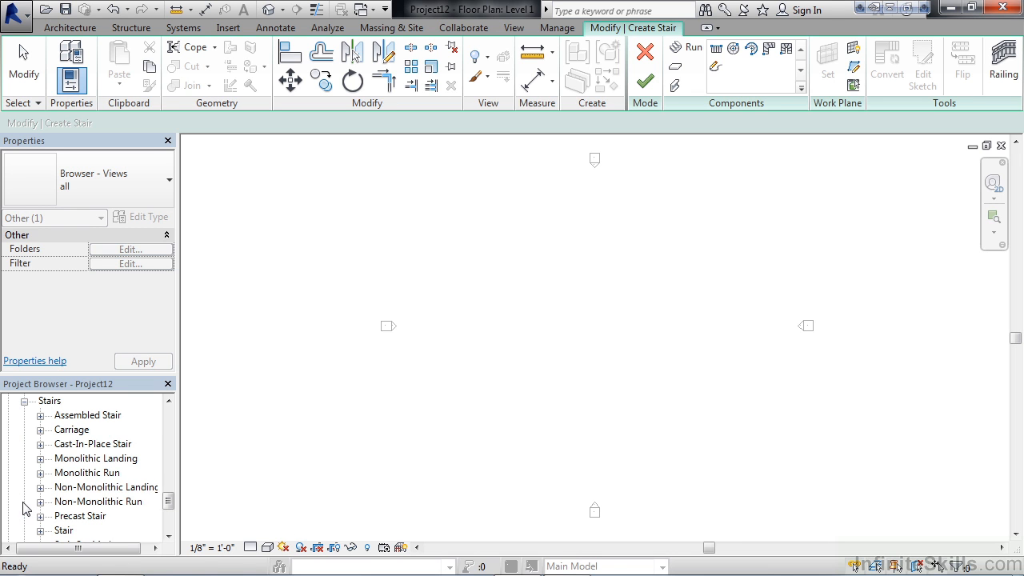
scroll(down, 3)
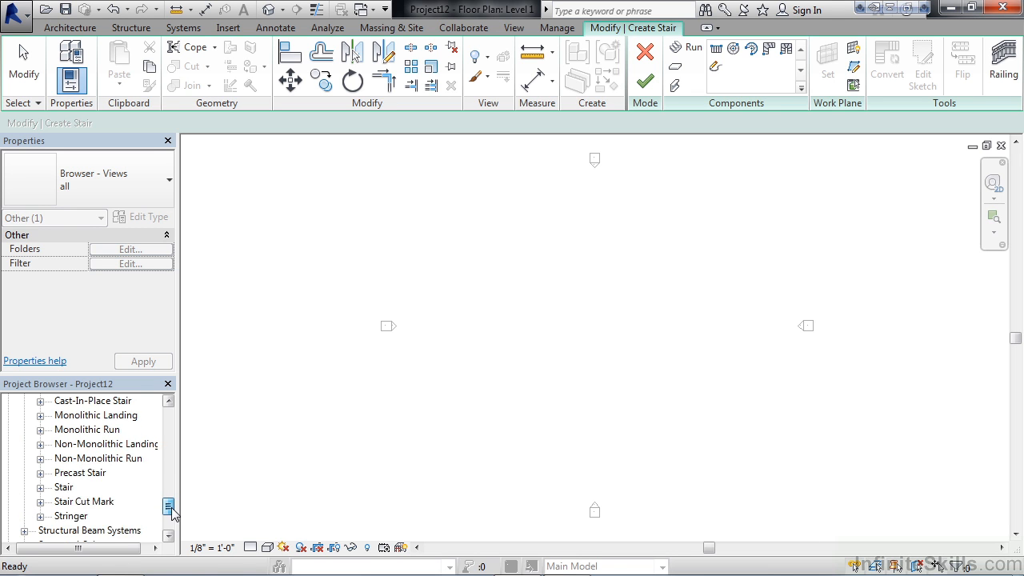
scroll(down, 3)
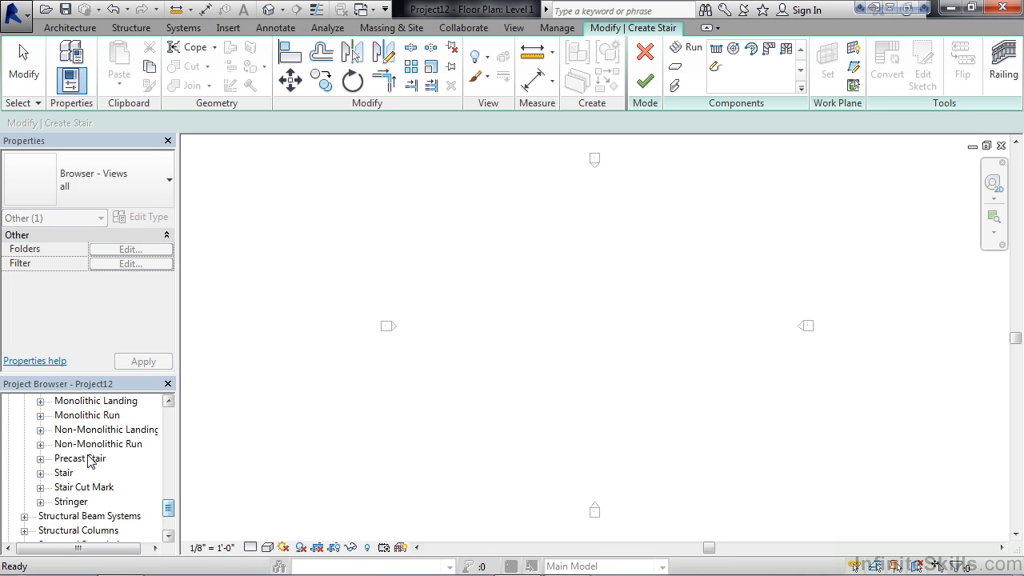
click(42, 445)
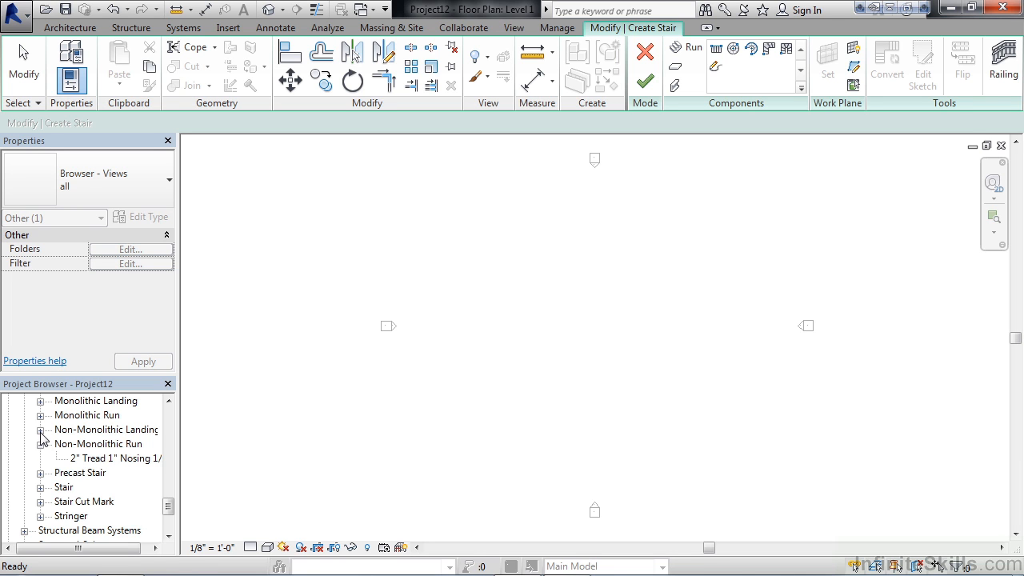
click(42, 438)
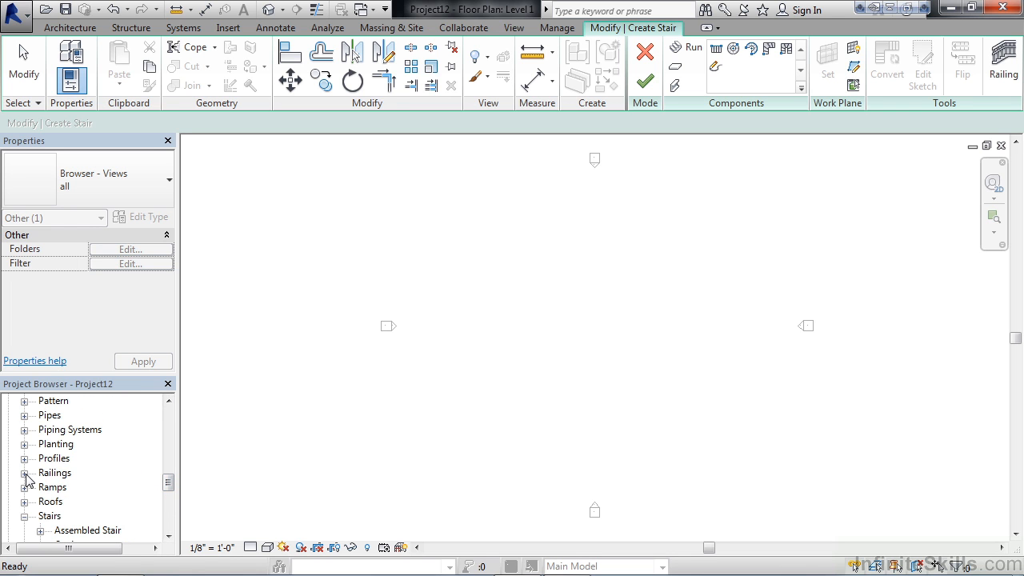
Expand the Railings family category to list Baluster, Handrail, Panel and Top Rail types
click(26, 474)
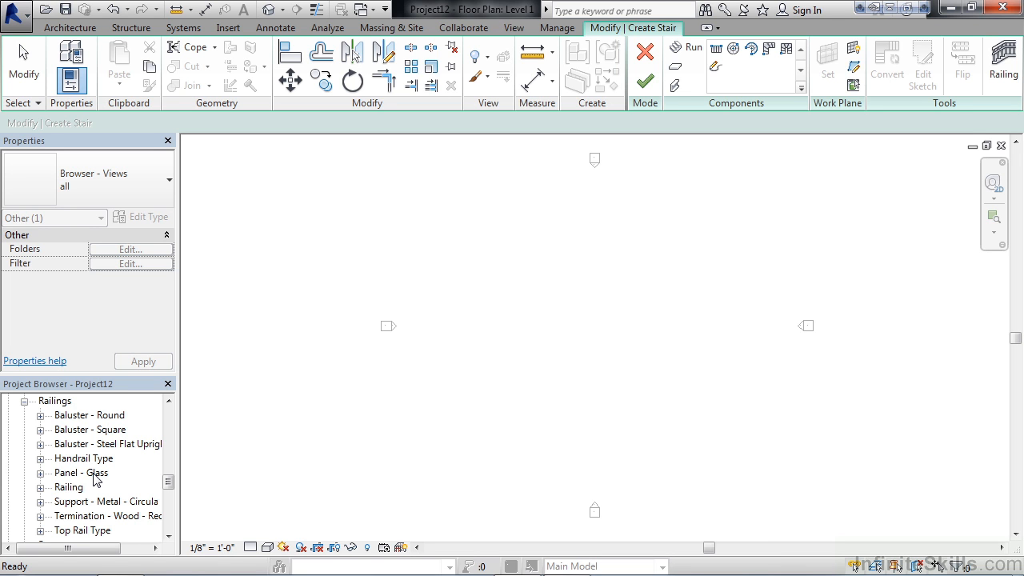
mouse_move(551, 334)
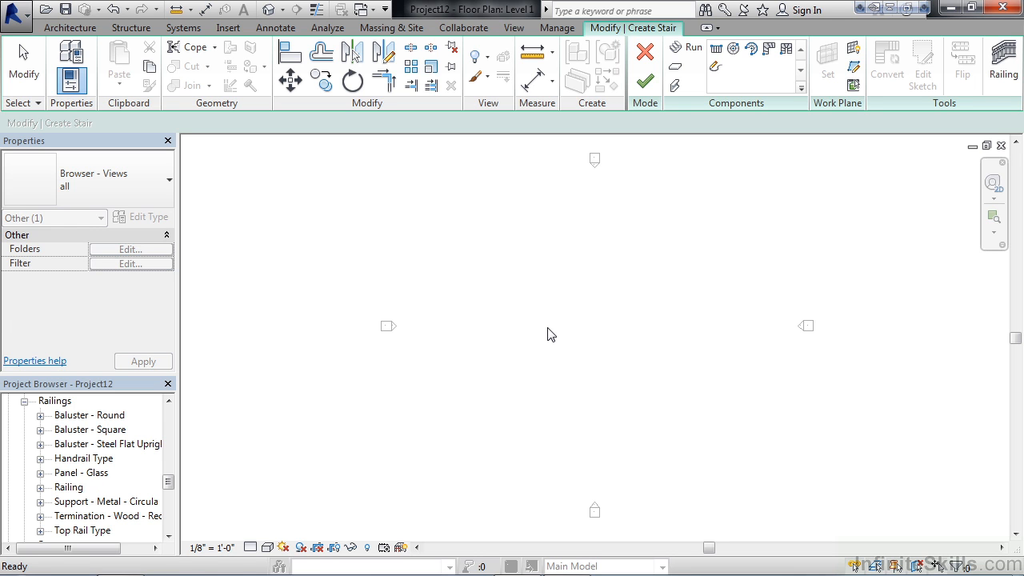